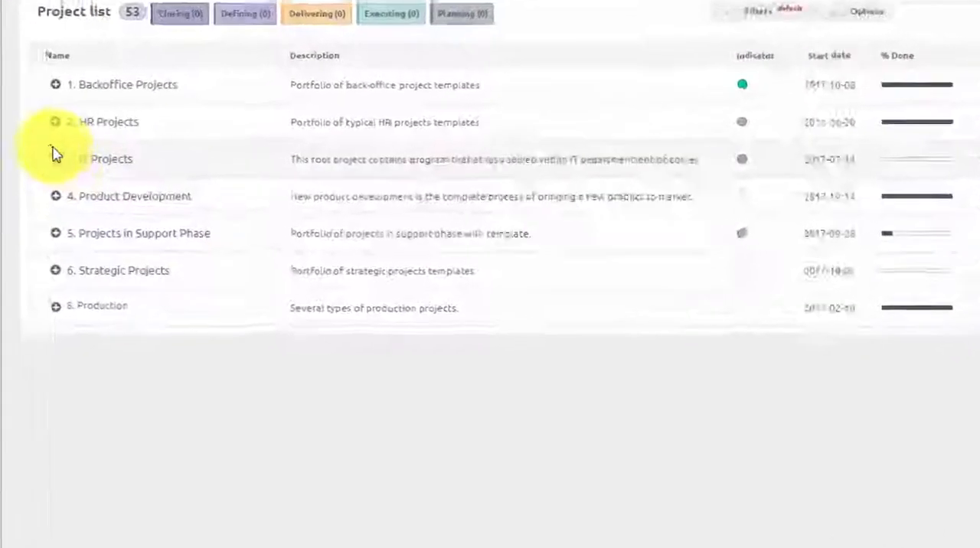
Expand the 3. IT Projects group and go to the Implementation of IS project.
{"action": "left_click", "coordinate": [56, 159]}
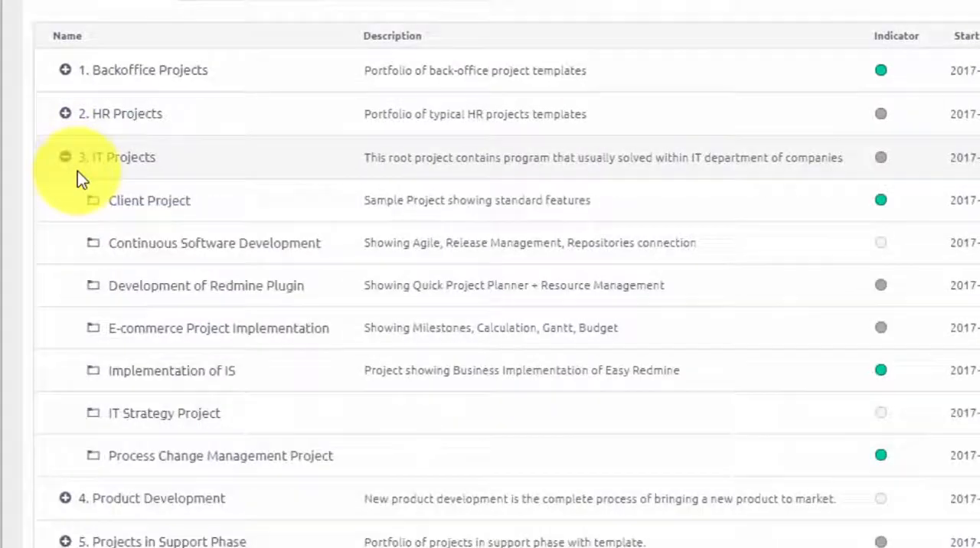
{"action": "mouse_move", "coordinate": [191, 379]}
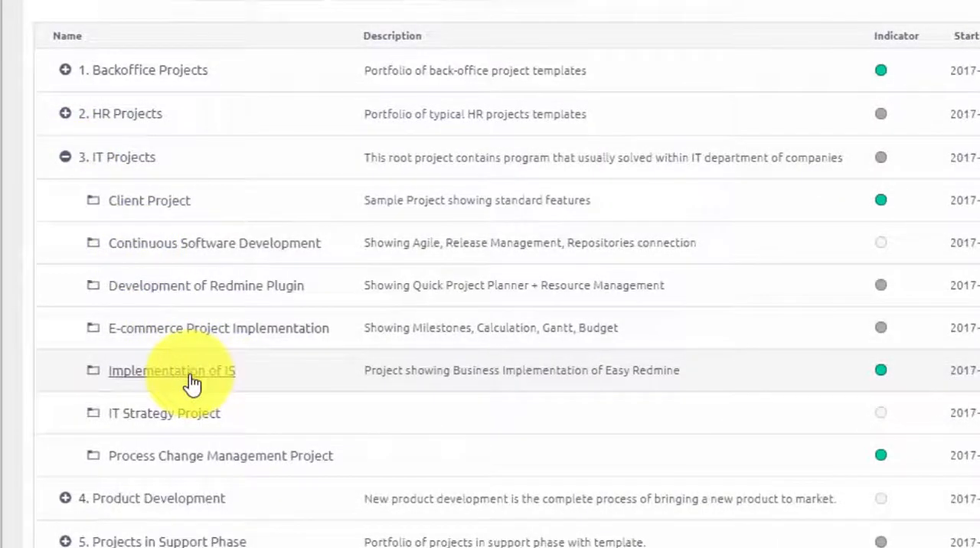
{"action": "left_click", "coordinate": [172, 370]}
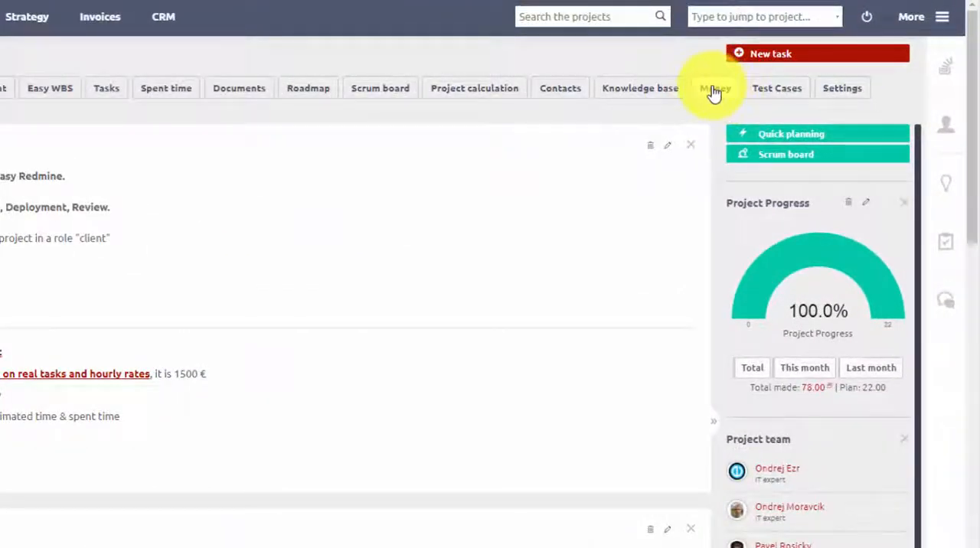
Show the Implementation of IS project budget via its Money section.
{"action": "left_click", "coordinate": [716, 88]}
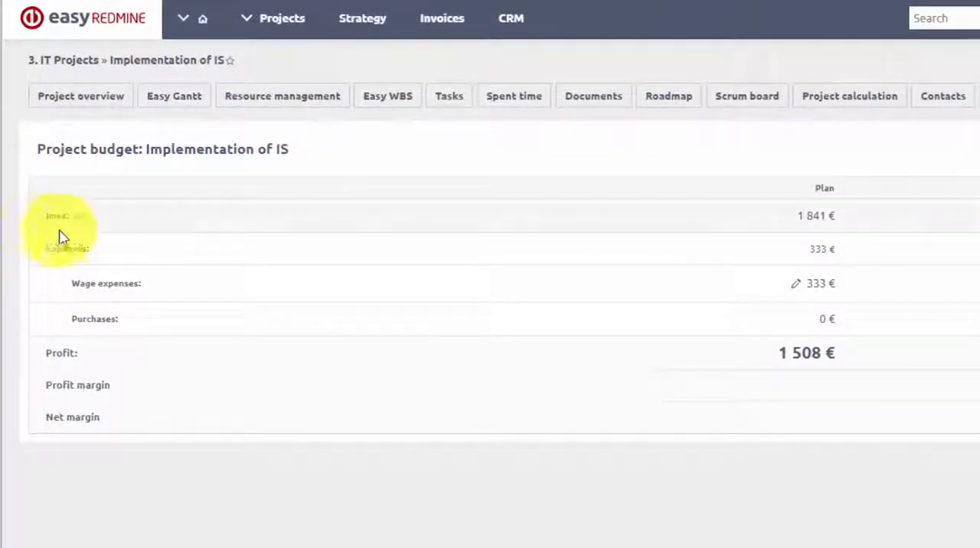
{"action": "mouse_move", "coordinate": [84, 314]}
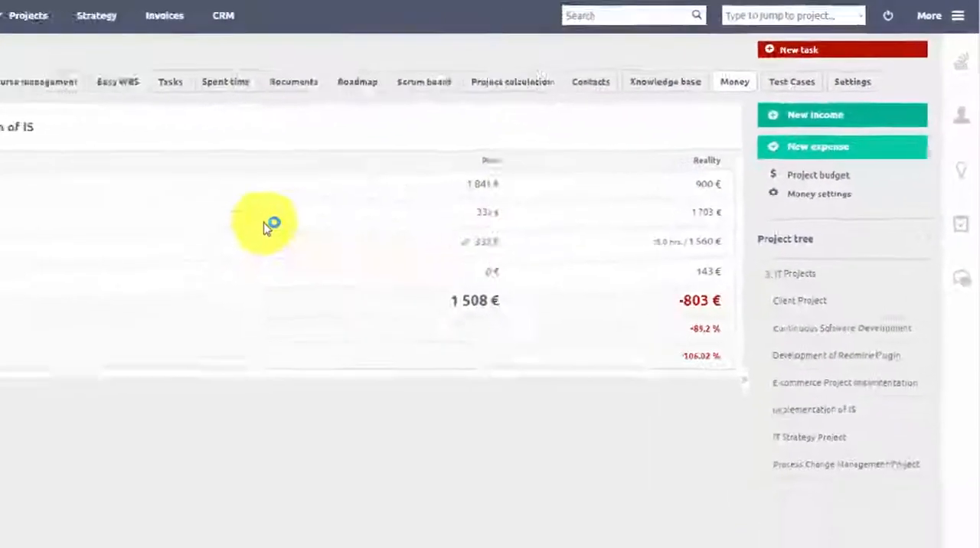
{"action": "left_click", "coordinate": [814, 115]}
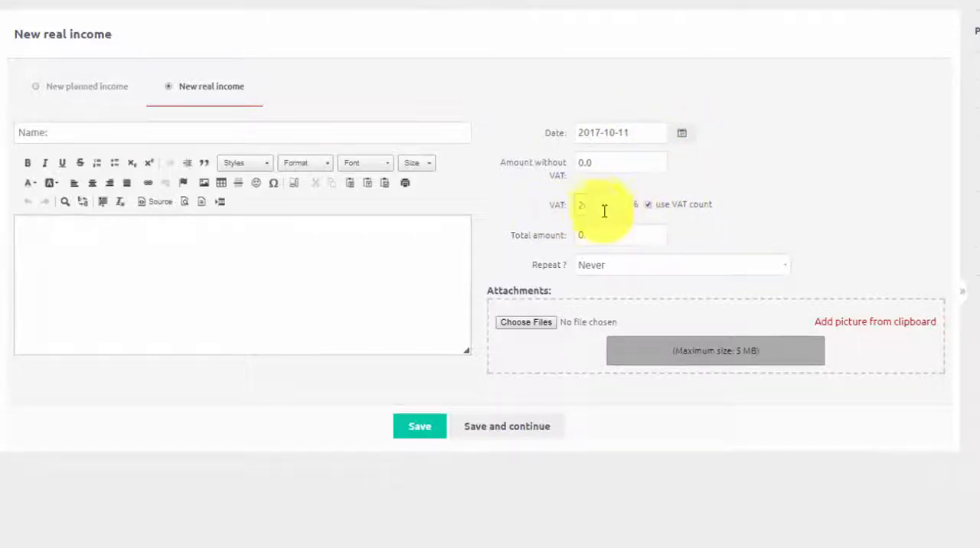
{"action": "left_click", "coordinate": [419, 426]}
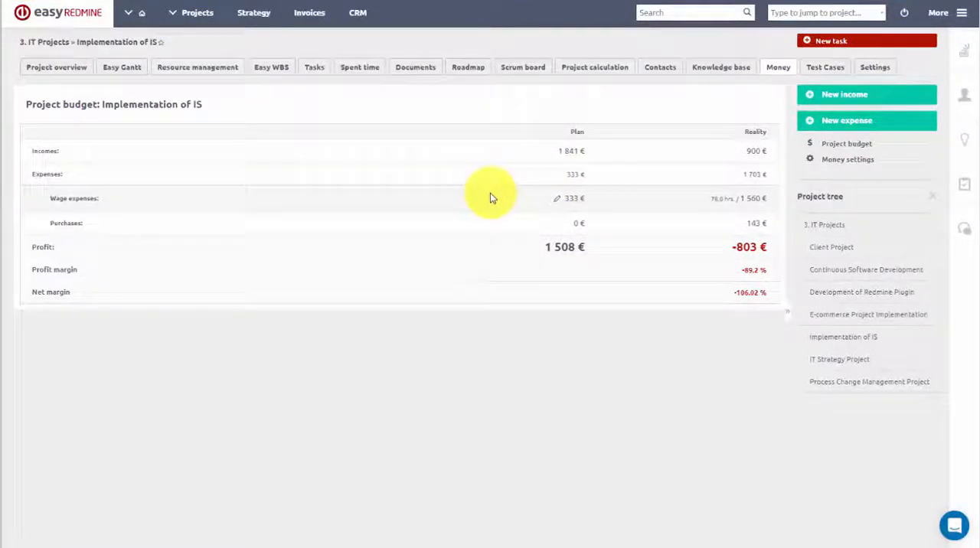
{"action": "mouse_move", "coordinate": [482, 196]}
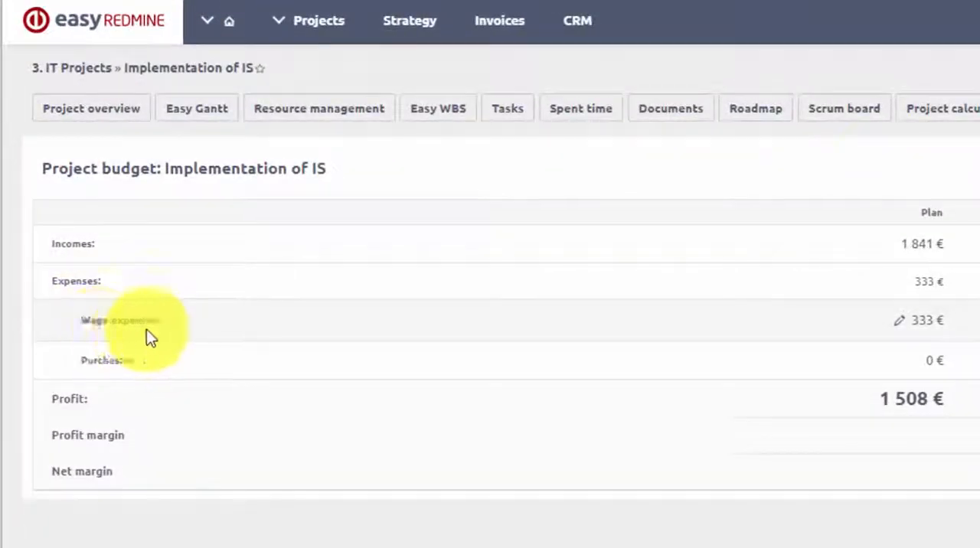
{"action": "mouse_move", "coordinate": [92, 314]}
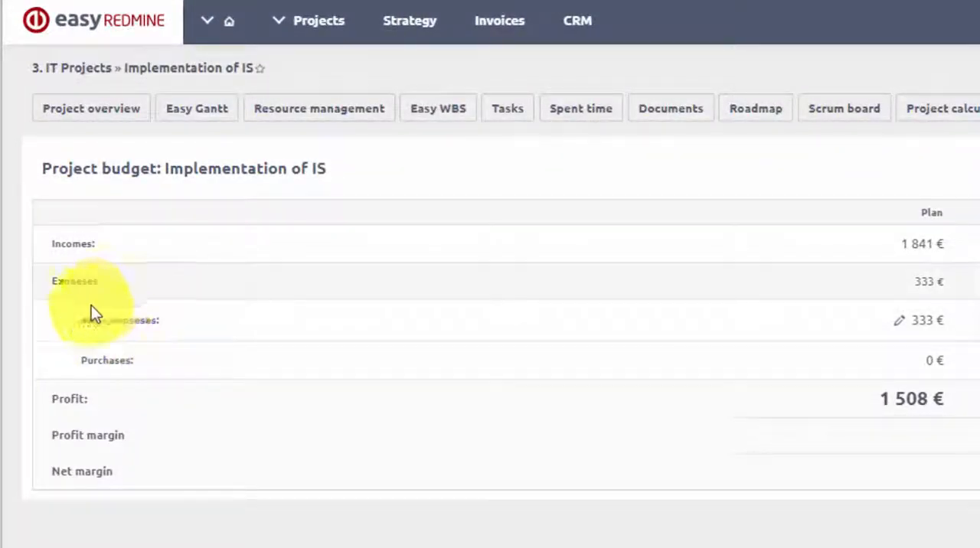
{"action": "scroll", "scroll_direction": "right", "scroll_amount": 3}
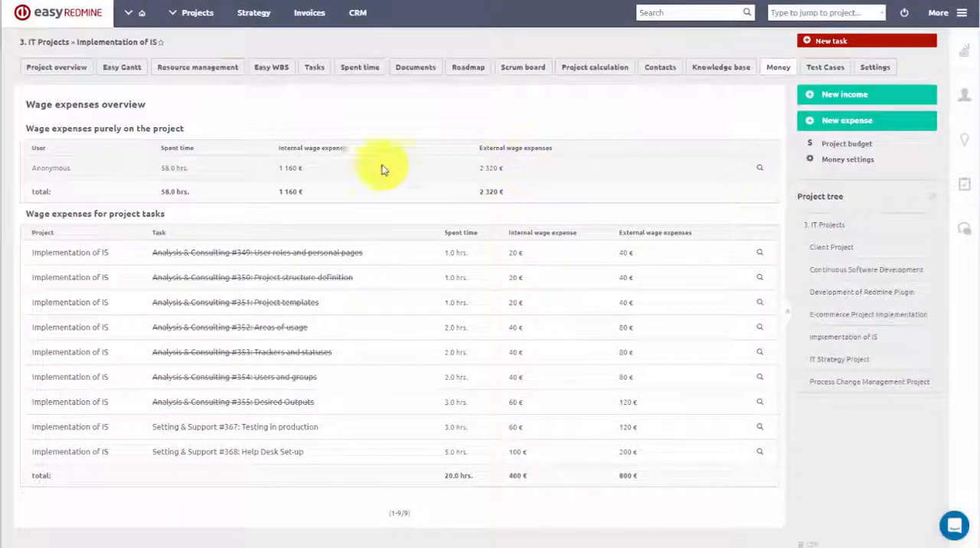
{"action": "mouse_move", "coordinate": [459, 242]}
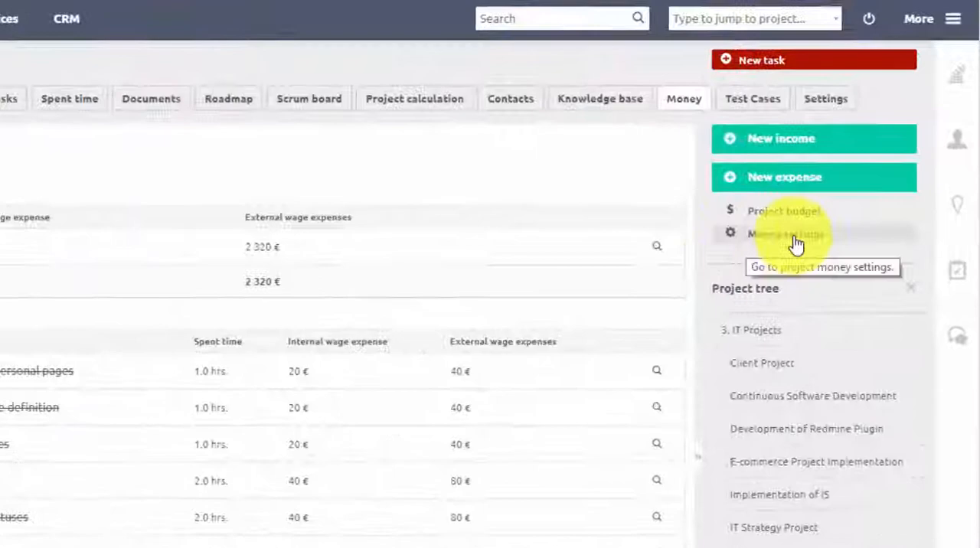
Go to the project's money settings showing the wage expense rate hierarchy.
{"action": "left_click", "coordinate": [783, 234]}
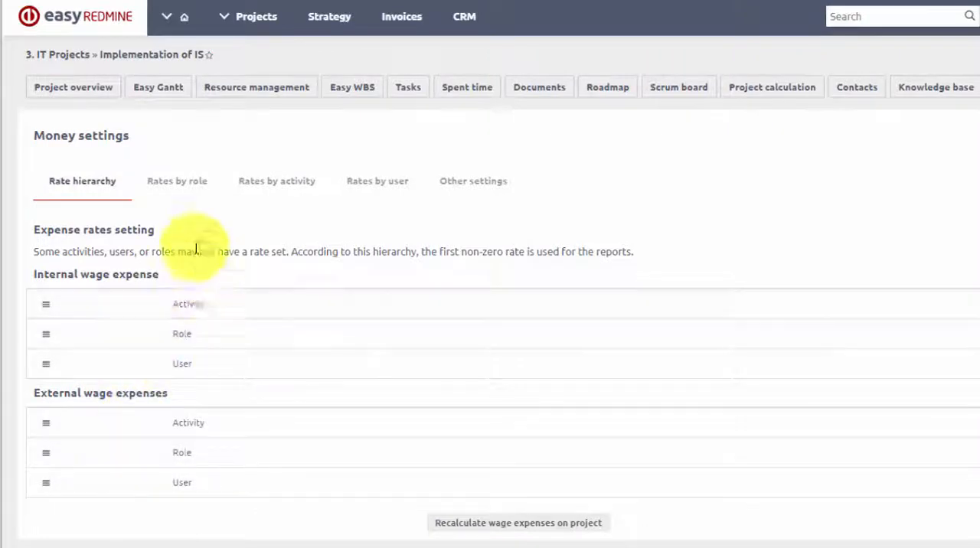
{"action": "mouse_move", "coordinate": [349, 189]}
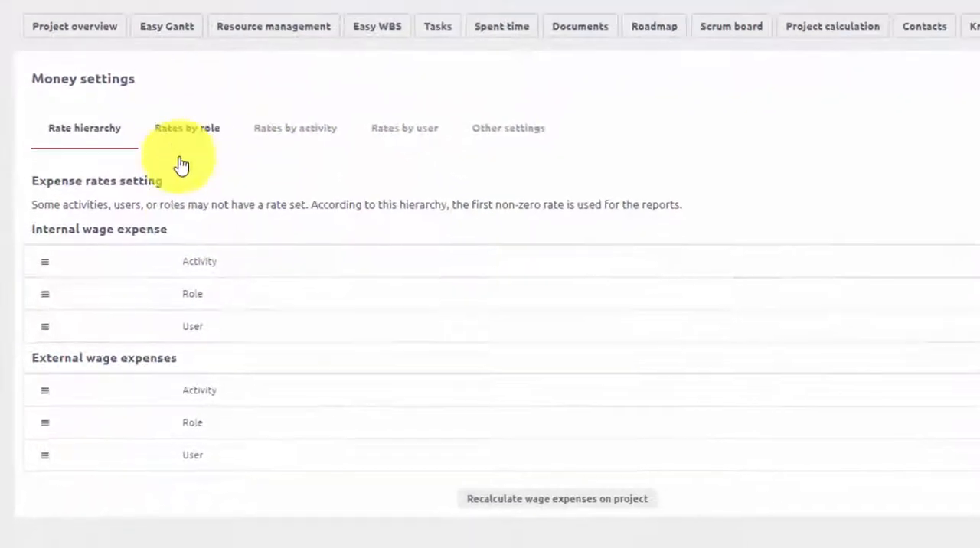
View the per-role internal and external wage rates, then move on to the other settings.
{"action": "left_click", "coordinate": [187, 128]}
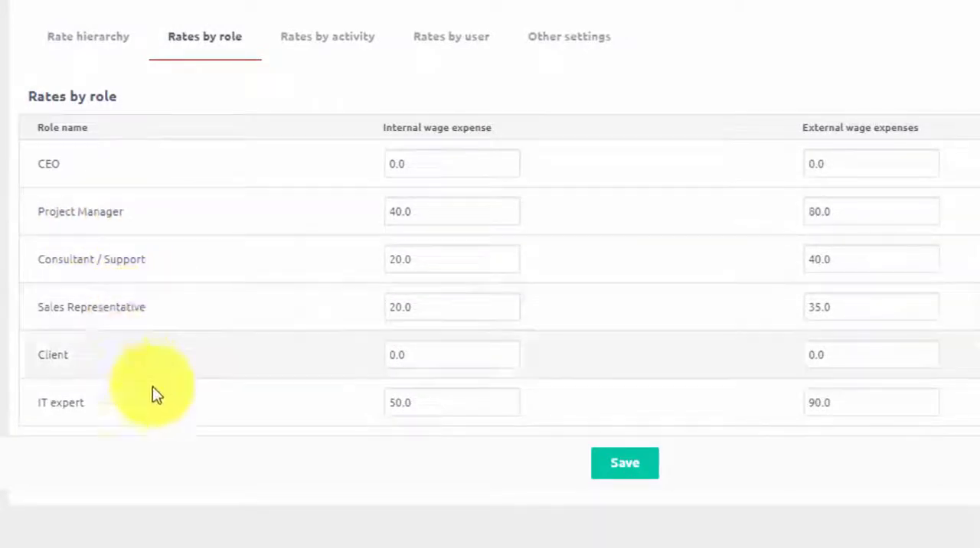
{"action": "mouse_move", "coordinate": [809, 187]}
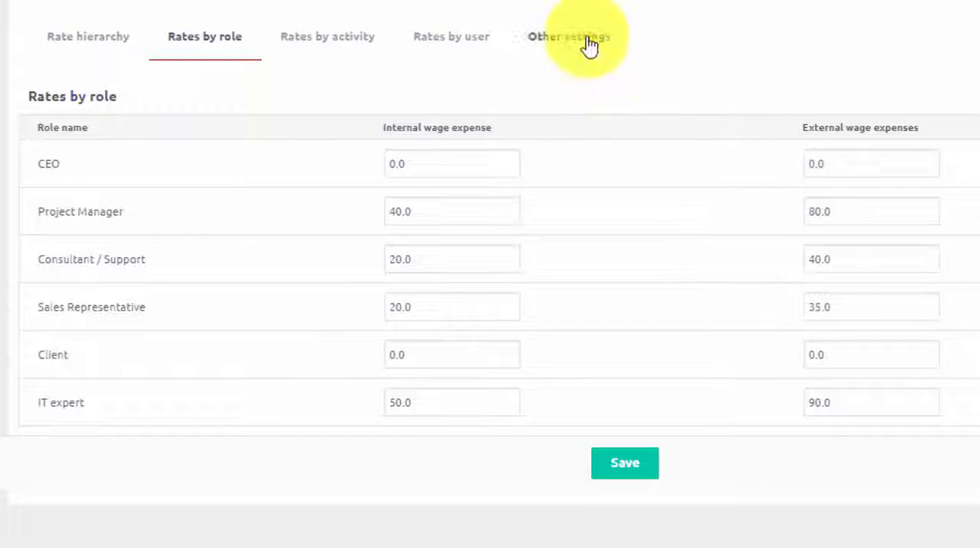
{"action": "left_click", "coordinate": [568, 37]}
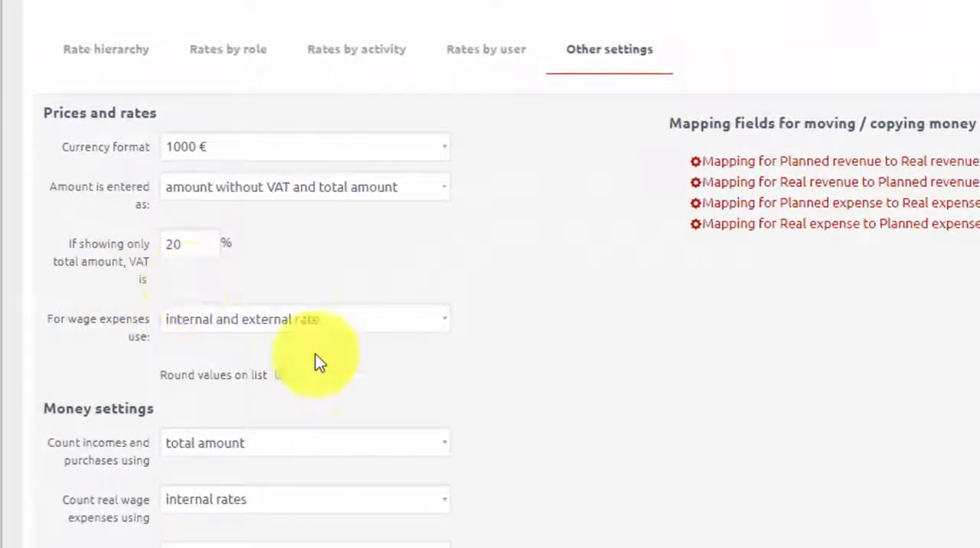
Scroll through currency format, VAT entry and wage rate options.
{"action": "scroll", "scroll_direction": "down", "scroll_amount": 3}
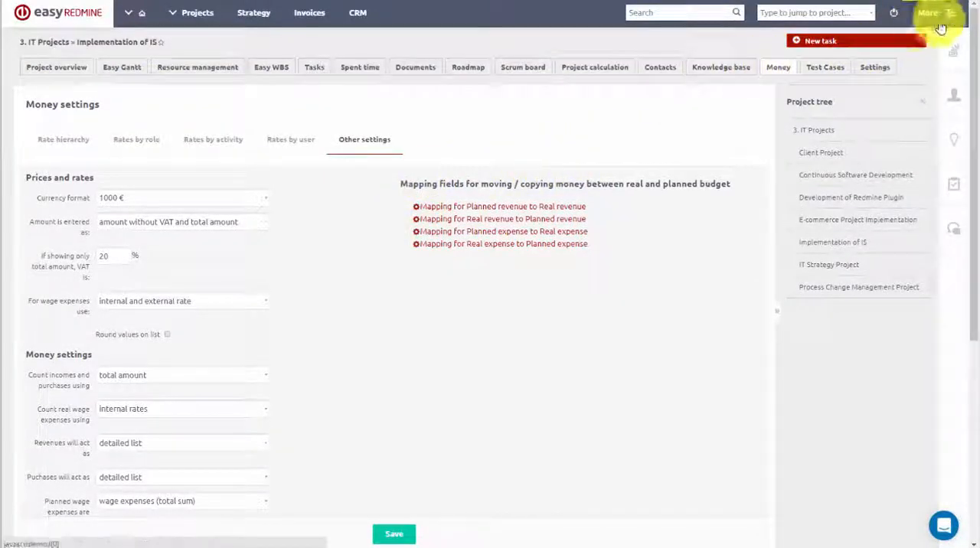
Review the global Projects Finances Profit & Loss statement, then show its Statistics charts.
{"action": "left_click", "coordinate": [928, 12]}
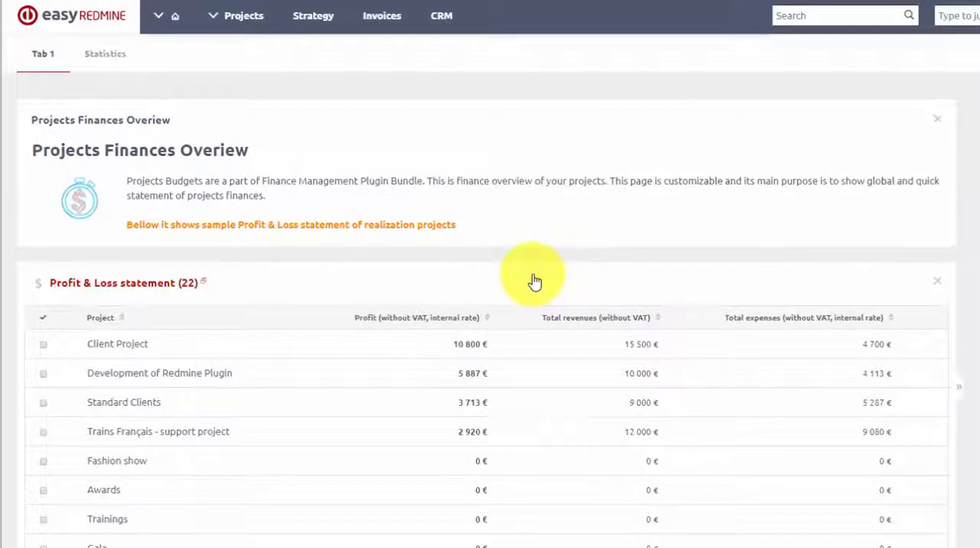
{"action": "mouse_move", "coordinate": [306, 279]}
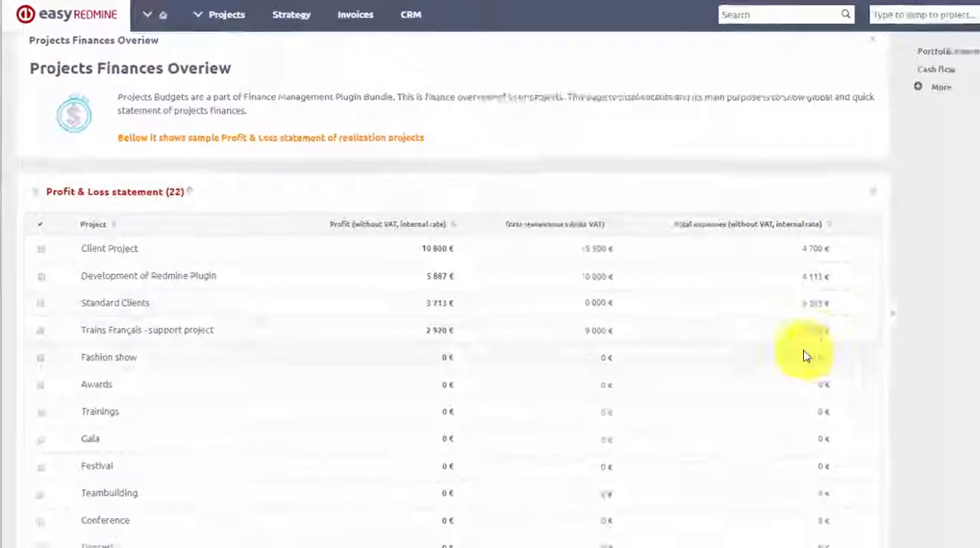
{"action": "scroll", "scroll_direction": "down", "scroll_amount": 3}
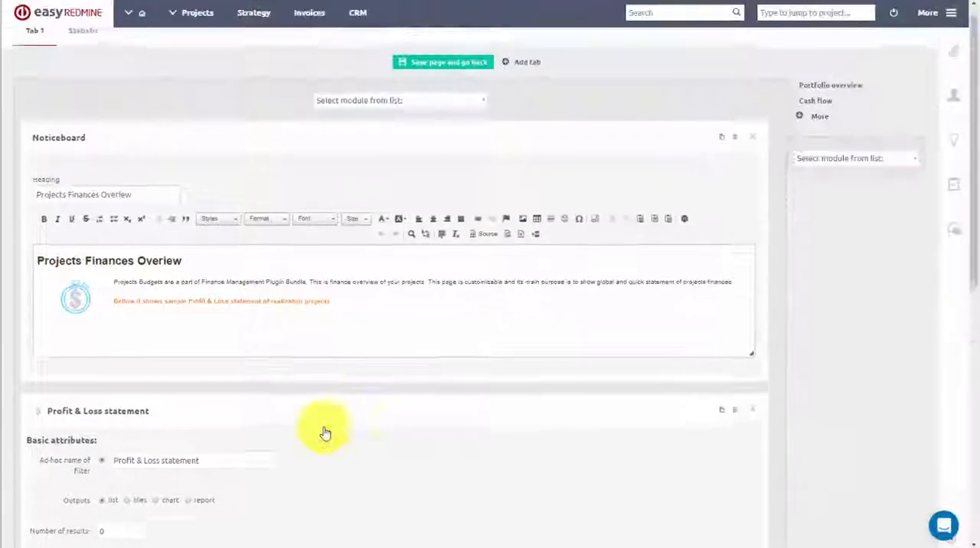
{"action": "left_click", "coordinate": [442, 61]}
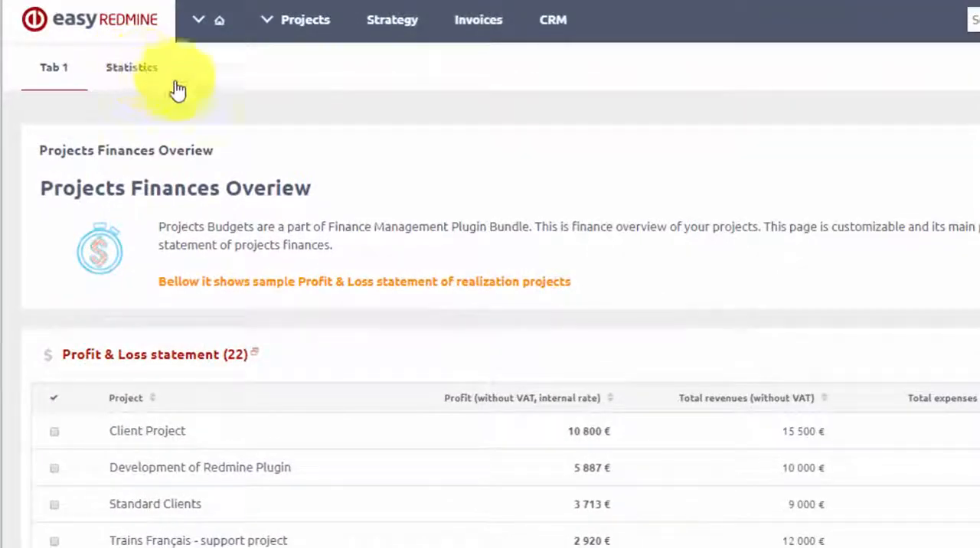
{"action": "left_click", "coordinate": [131, 67]}
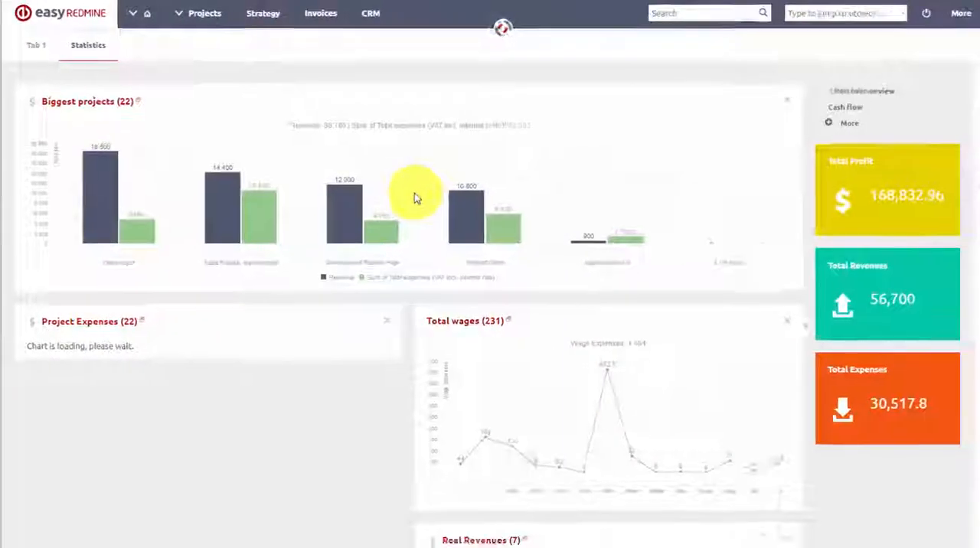